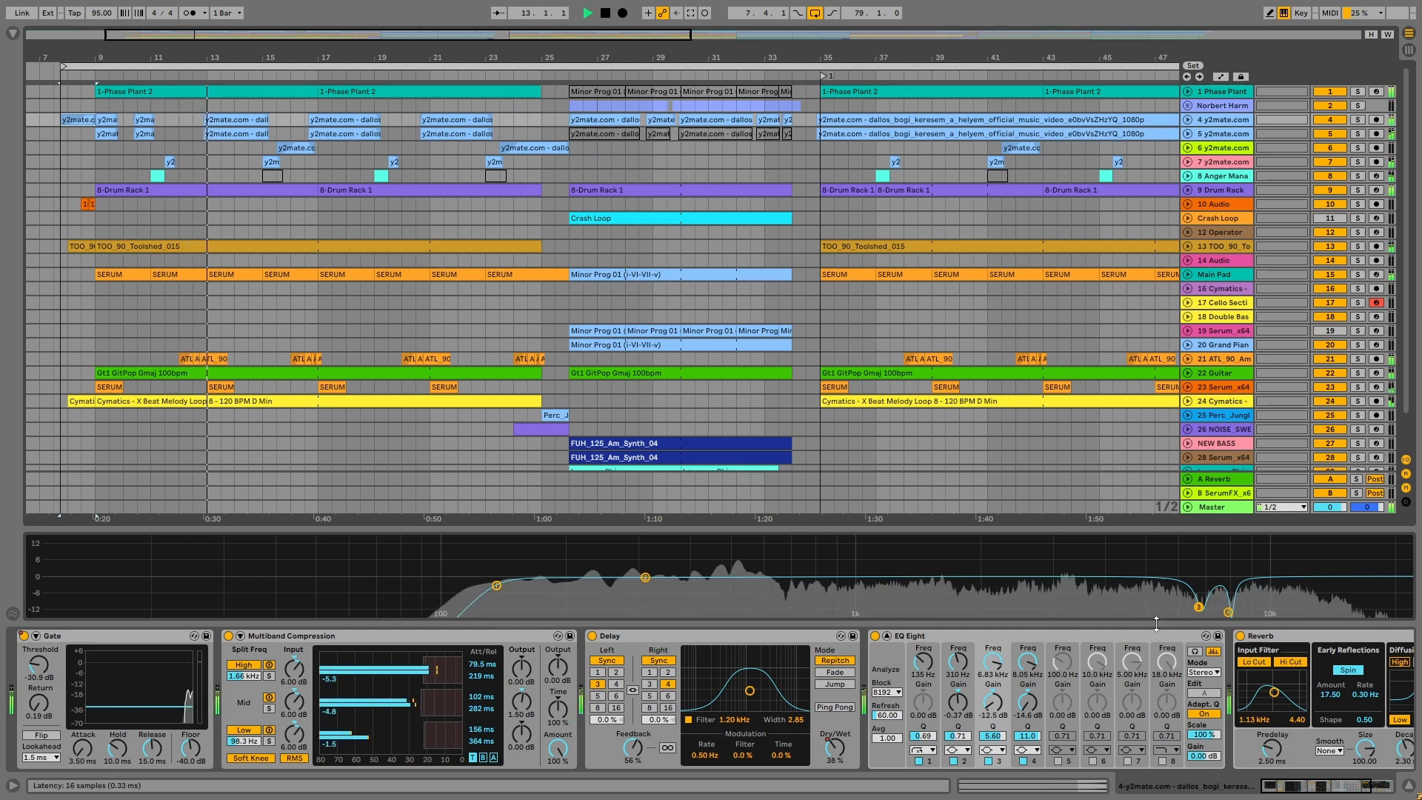
Step: Enlarge the Drum Rack track lane so its clips and I/O section show
click(588, 14)
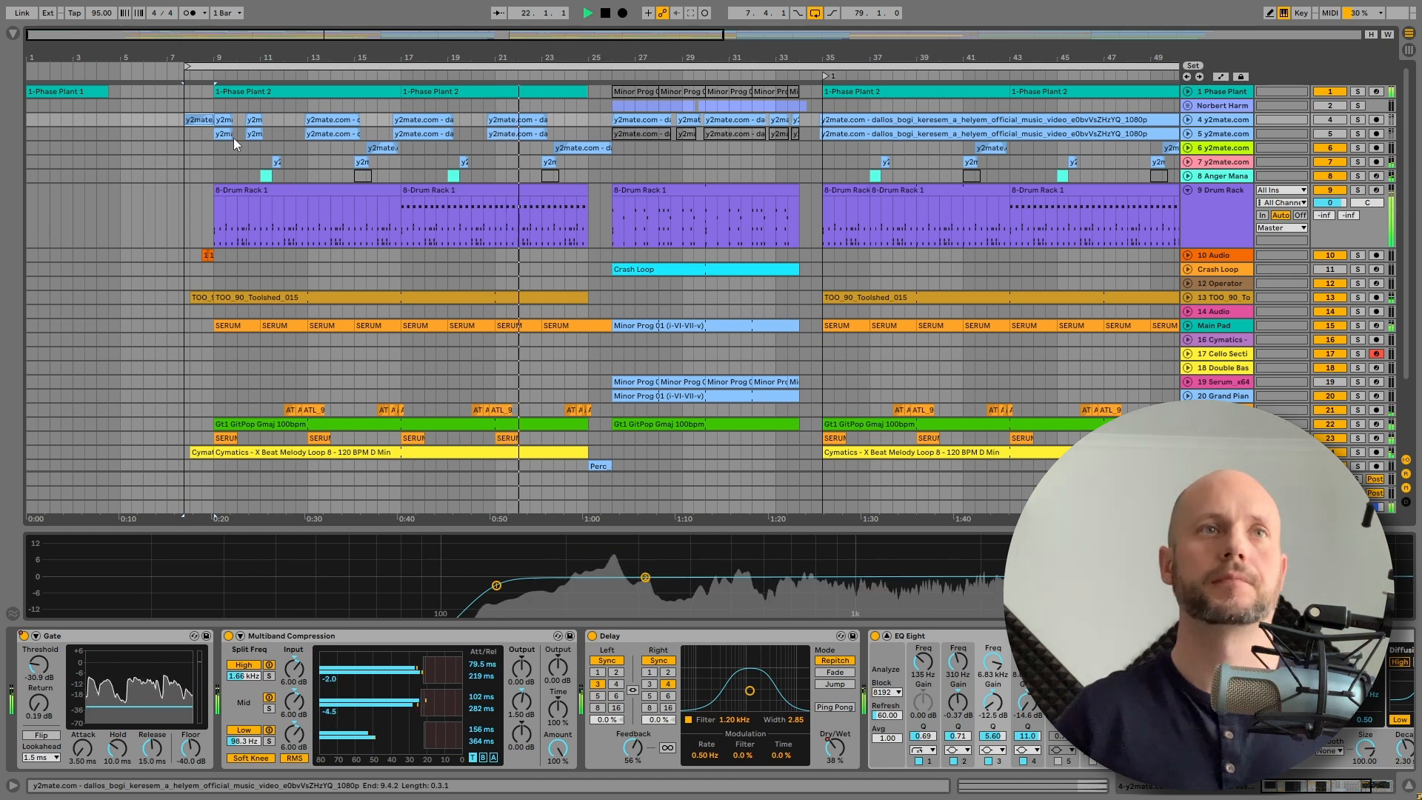
Step: Enlarge vocal sample track 8 to show its waveform and empty Device View
click(587, 13)
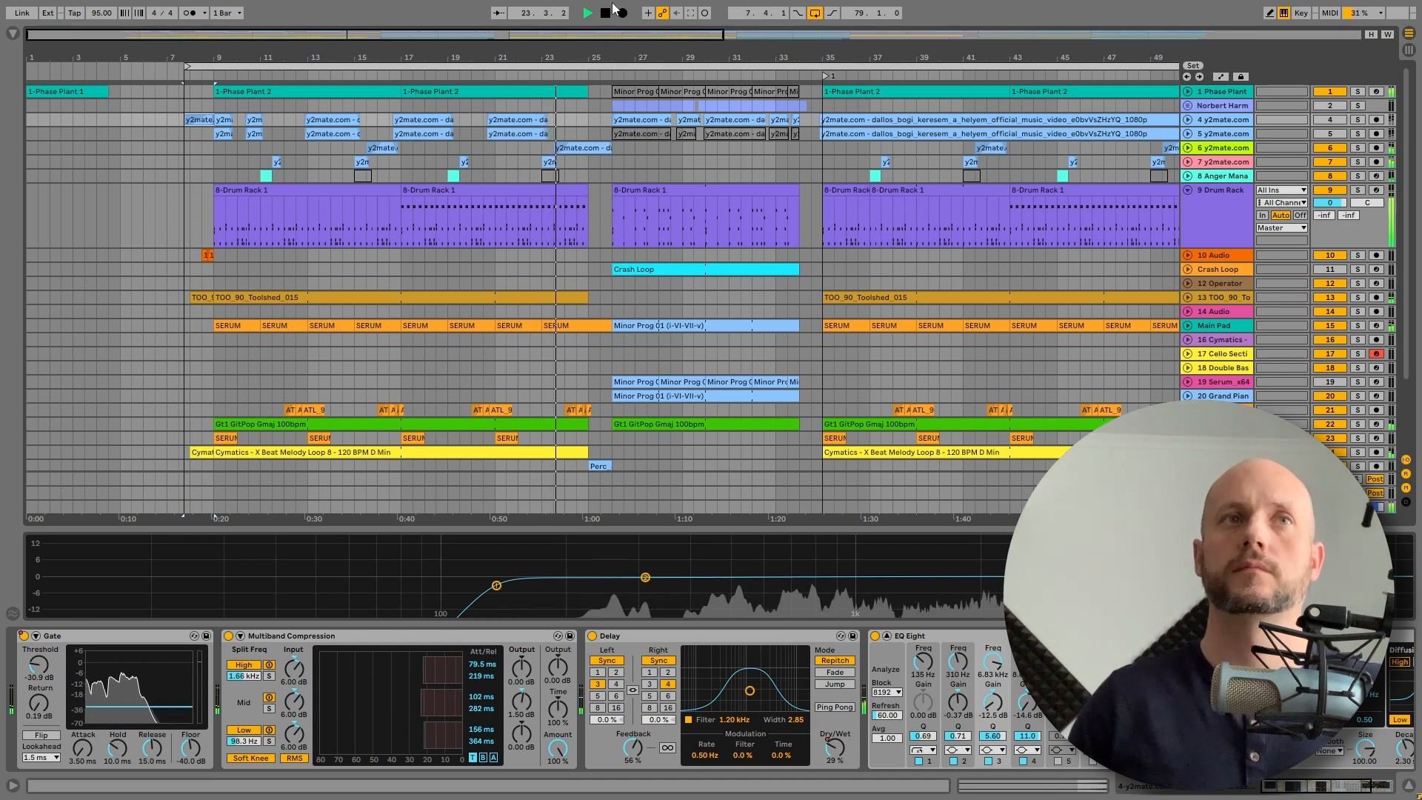
click(586, 13)
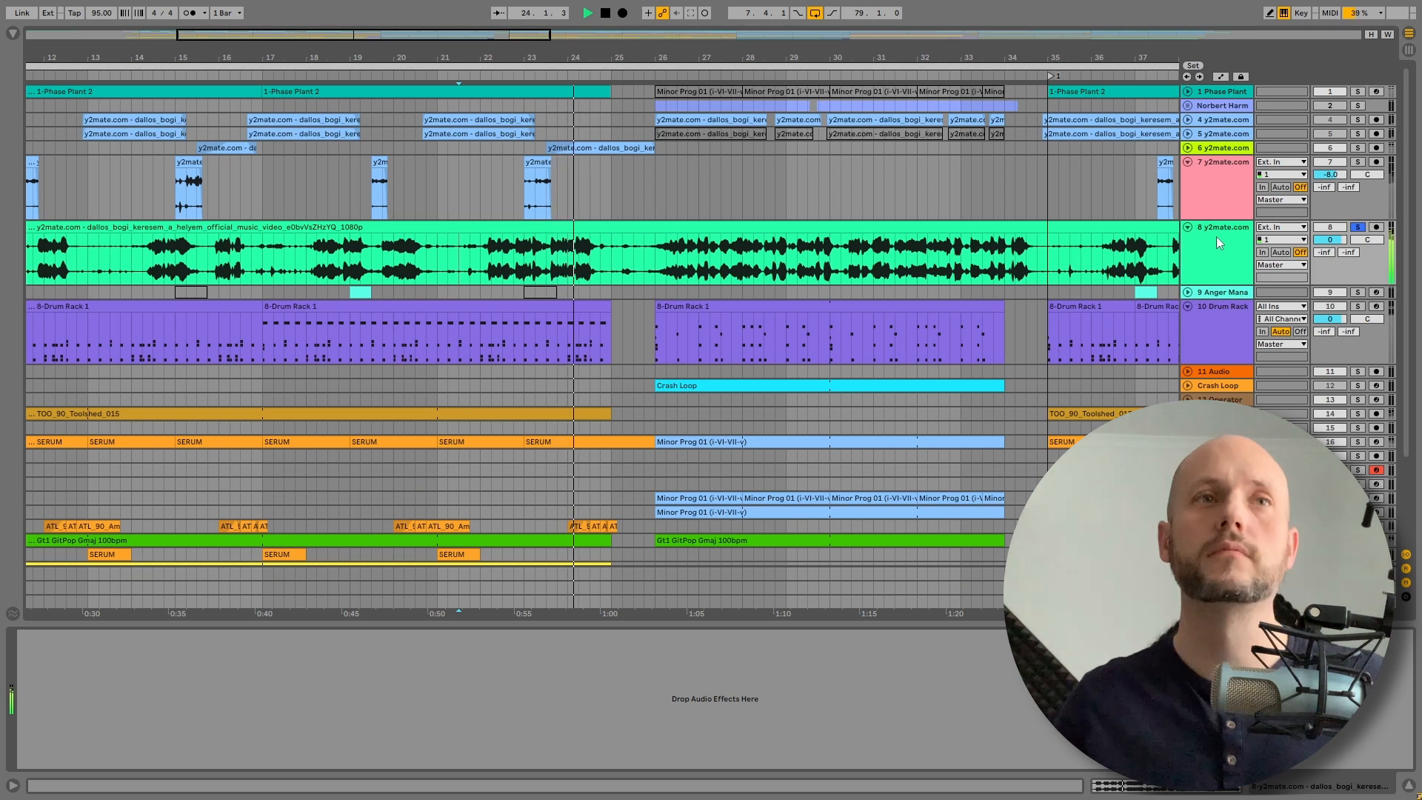
Step: Select a short chop clip on track 7 to reveal its Gate-to-Replika device chain
click(770, 312)
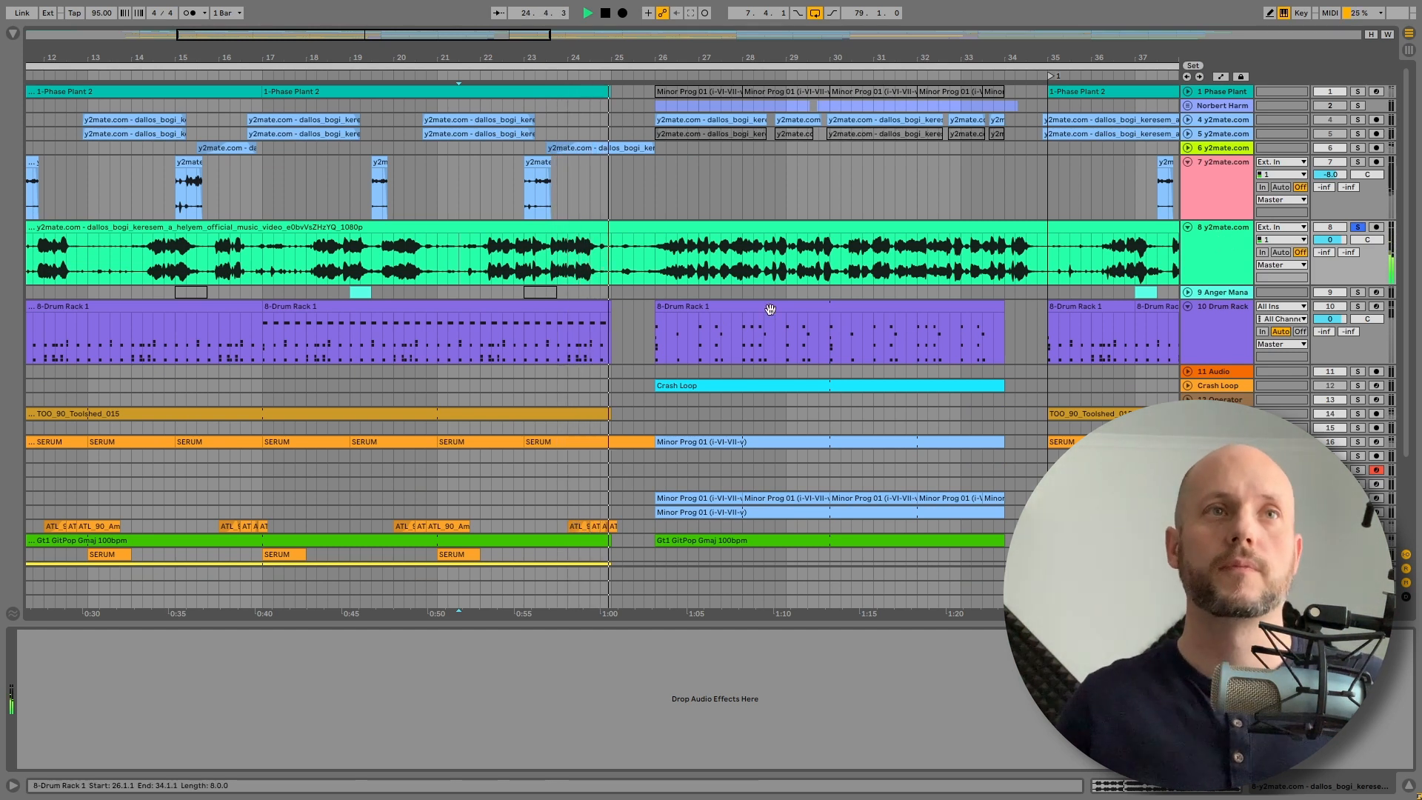
click(624, 264)
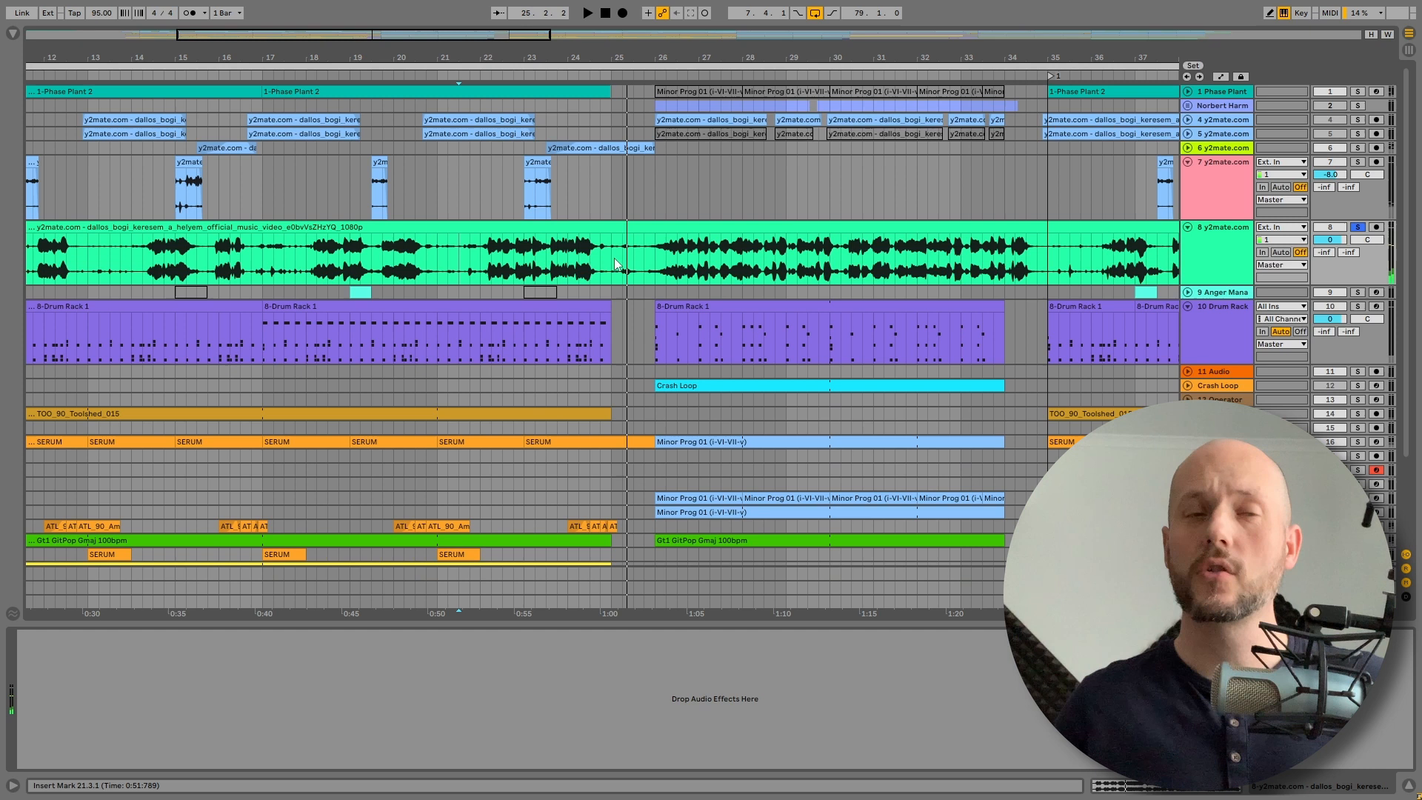
click(616, 258)
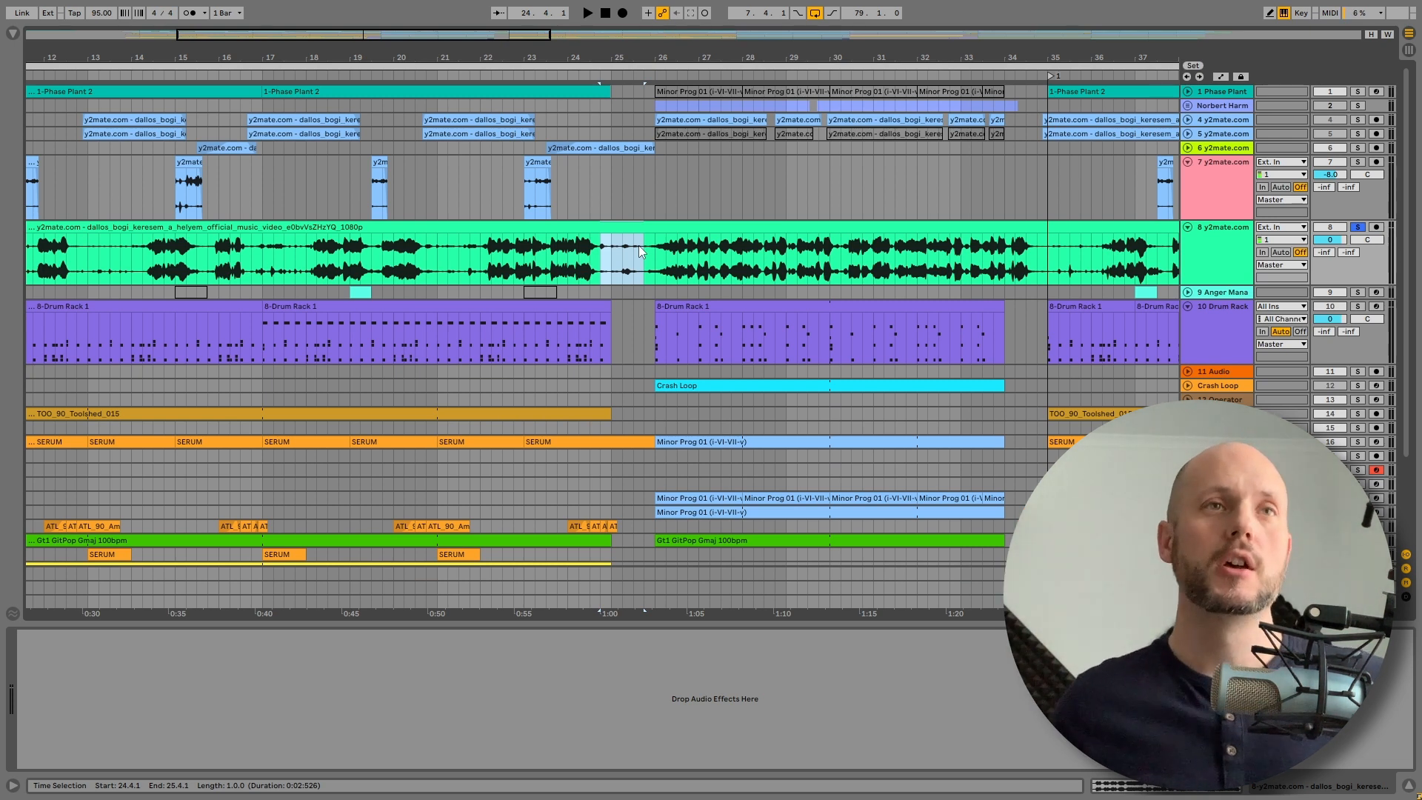
click(191, 186)
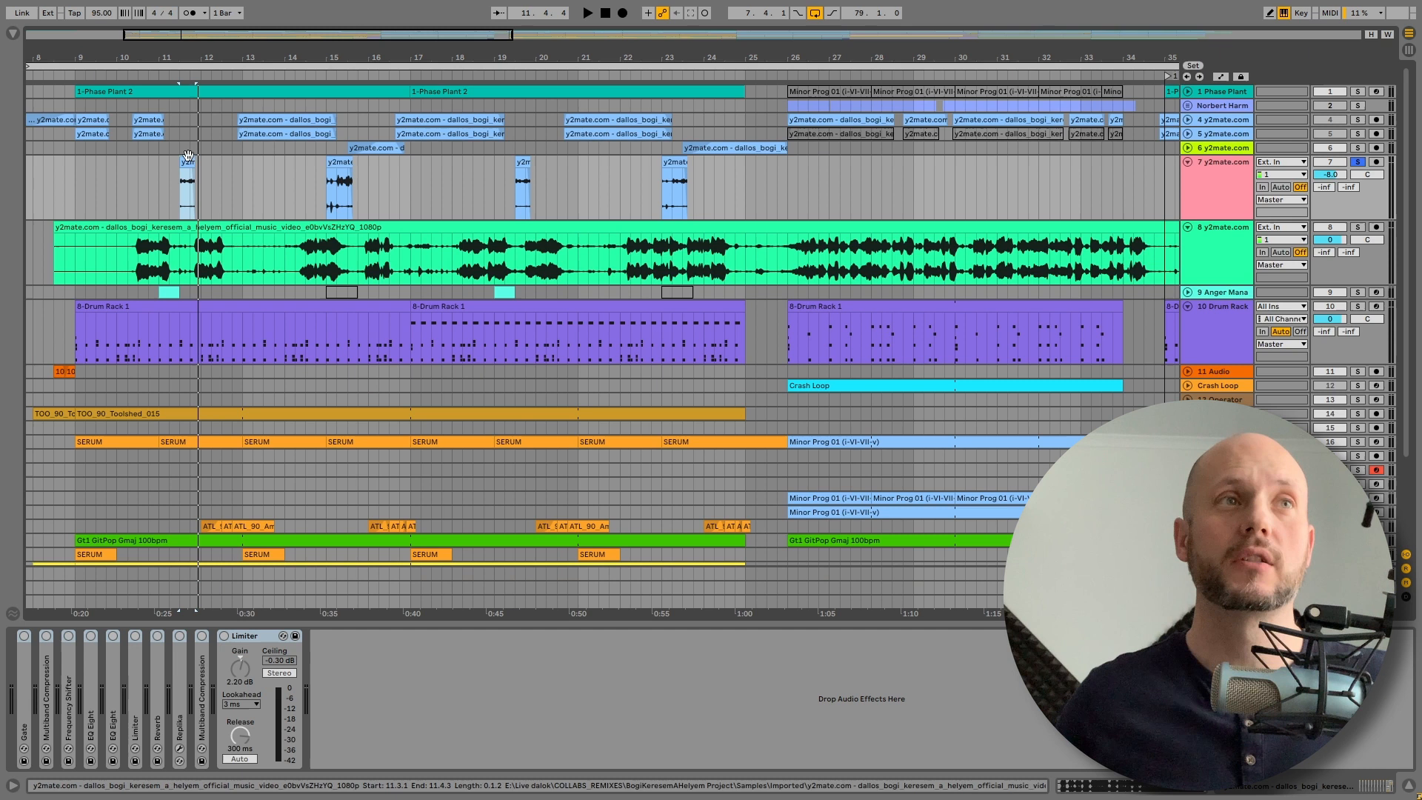
Step: View the chop clip's details, then unfold the Gate showing threshold, attack, hold, release
double_click(188, 181)
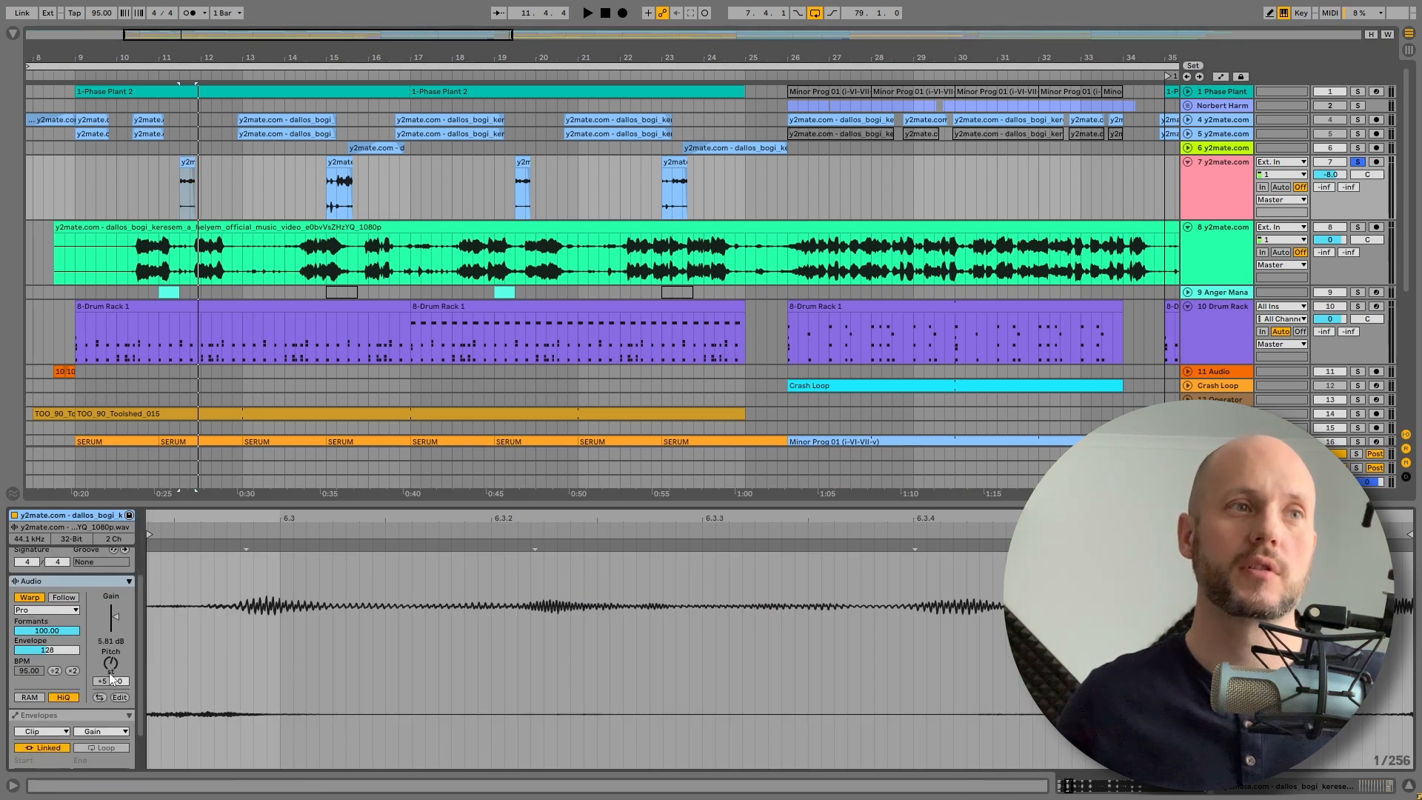
click(99, 730)
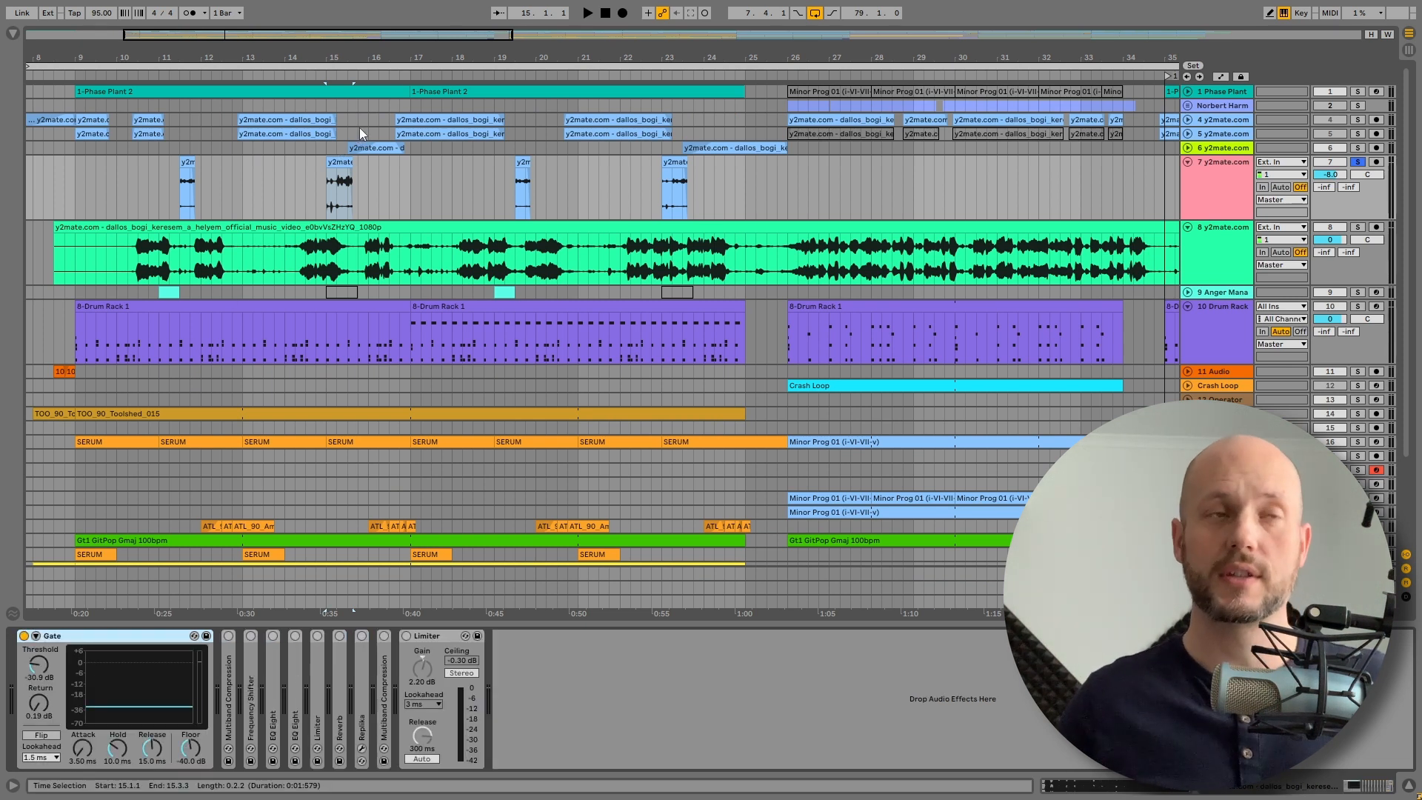
Step: Browse Audio Effects > Dynamics > Multiband Dynamics and unfold Multiband Compression
click(588, 13)
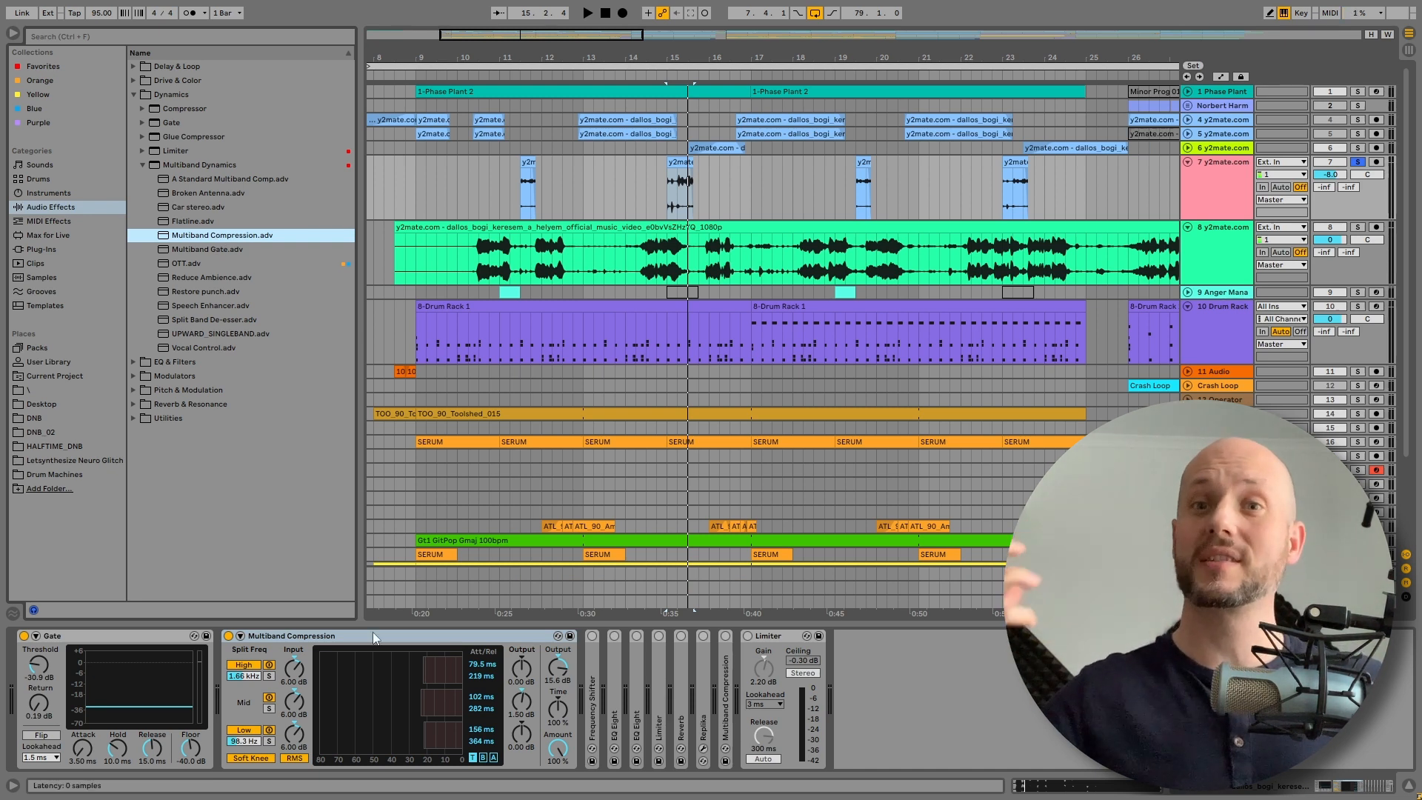
click(588, 14)
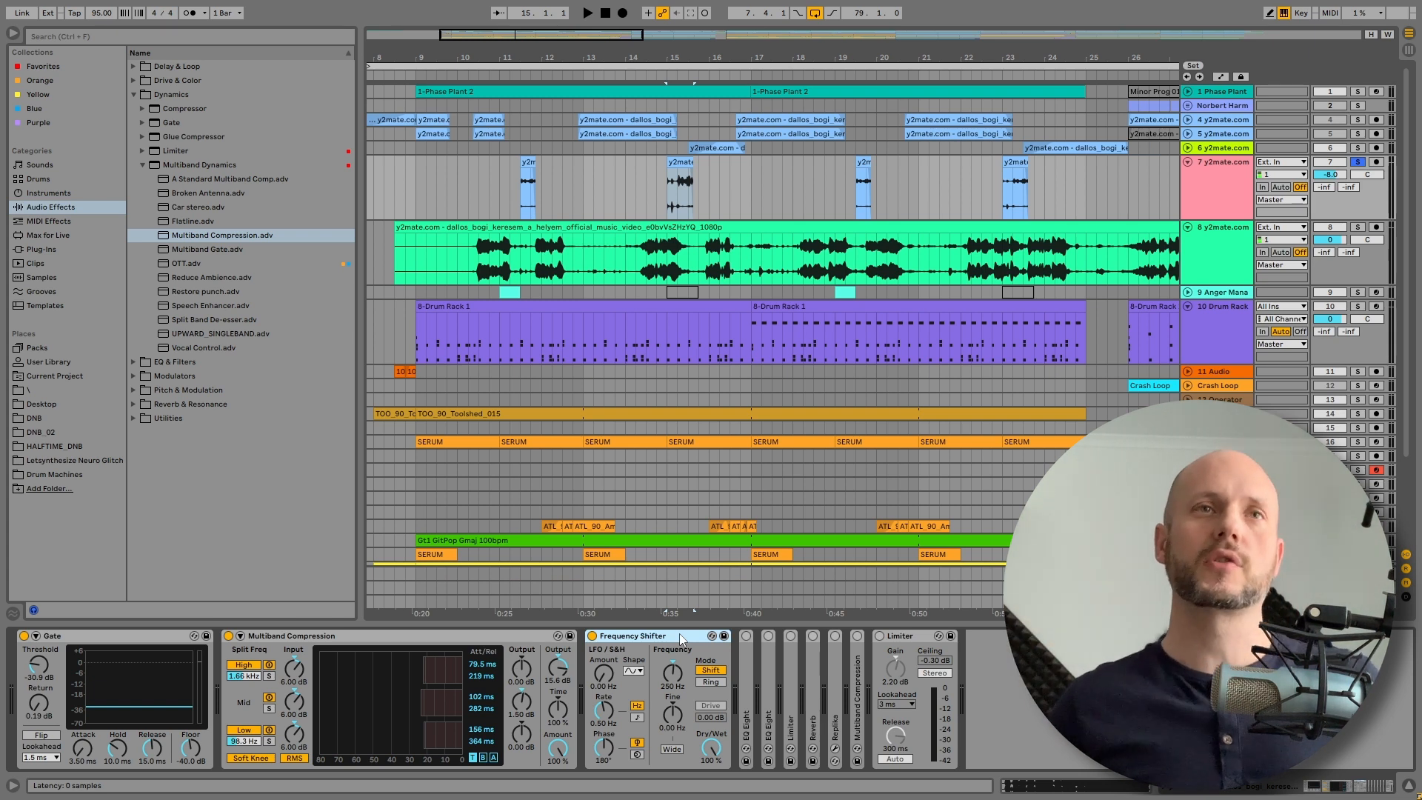
mouse_move(640, 641)
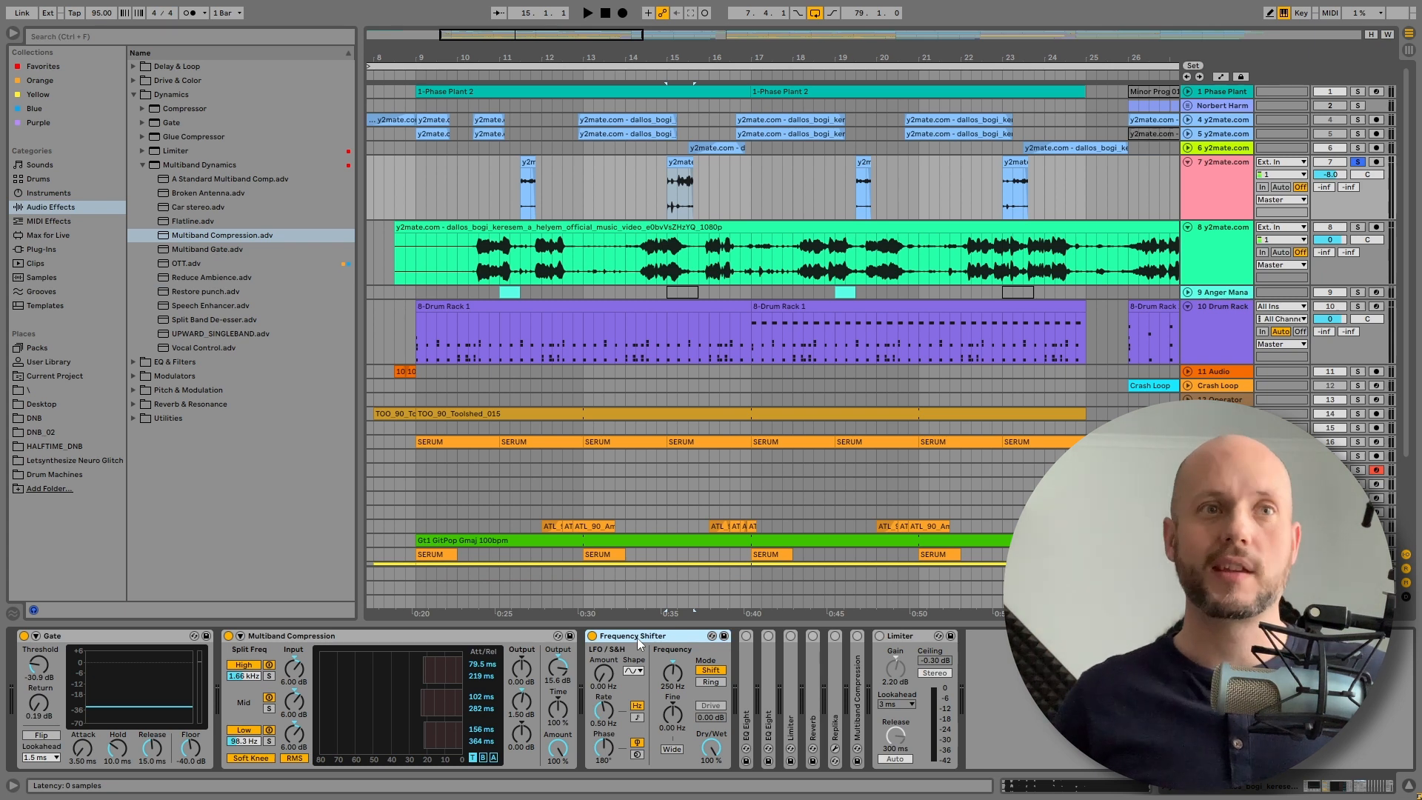
Step: Unfold the Frequency Shifter and change its LFO waveform shape during playback
click(677, 177)
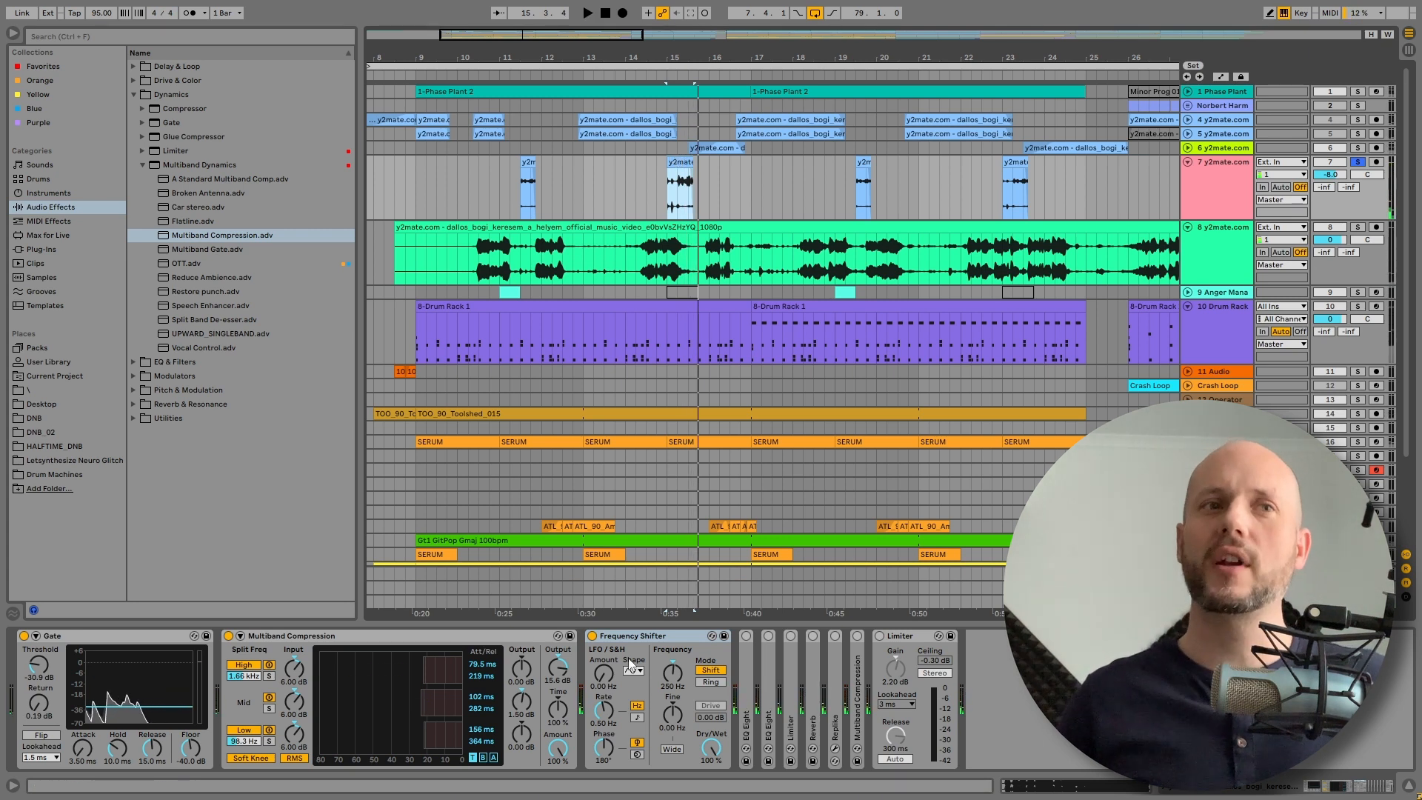
click(588, 13)
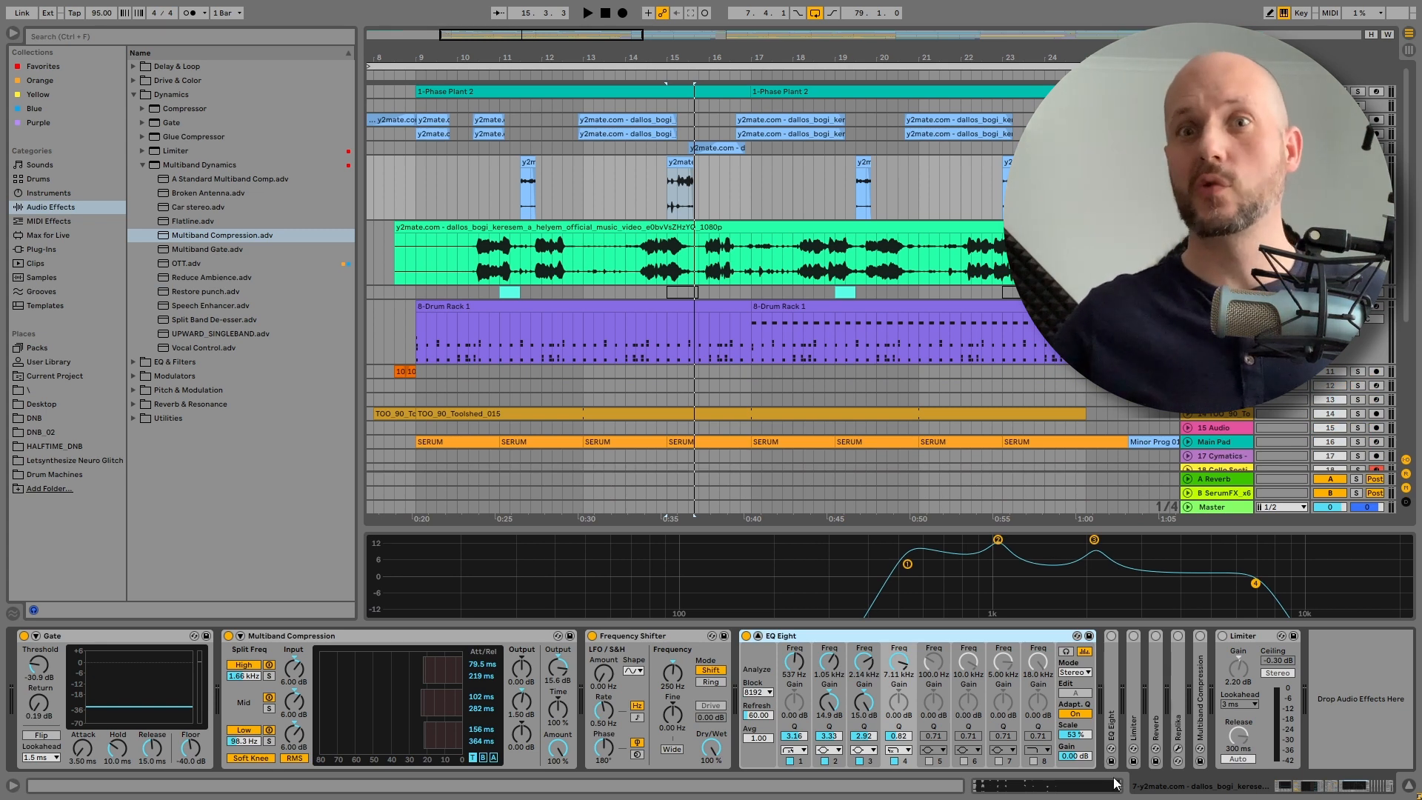
Step: Unfold Reverb and Replika and bring up Replika's plug-in window
click(586, 13)
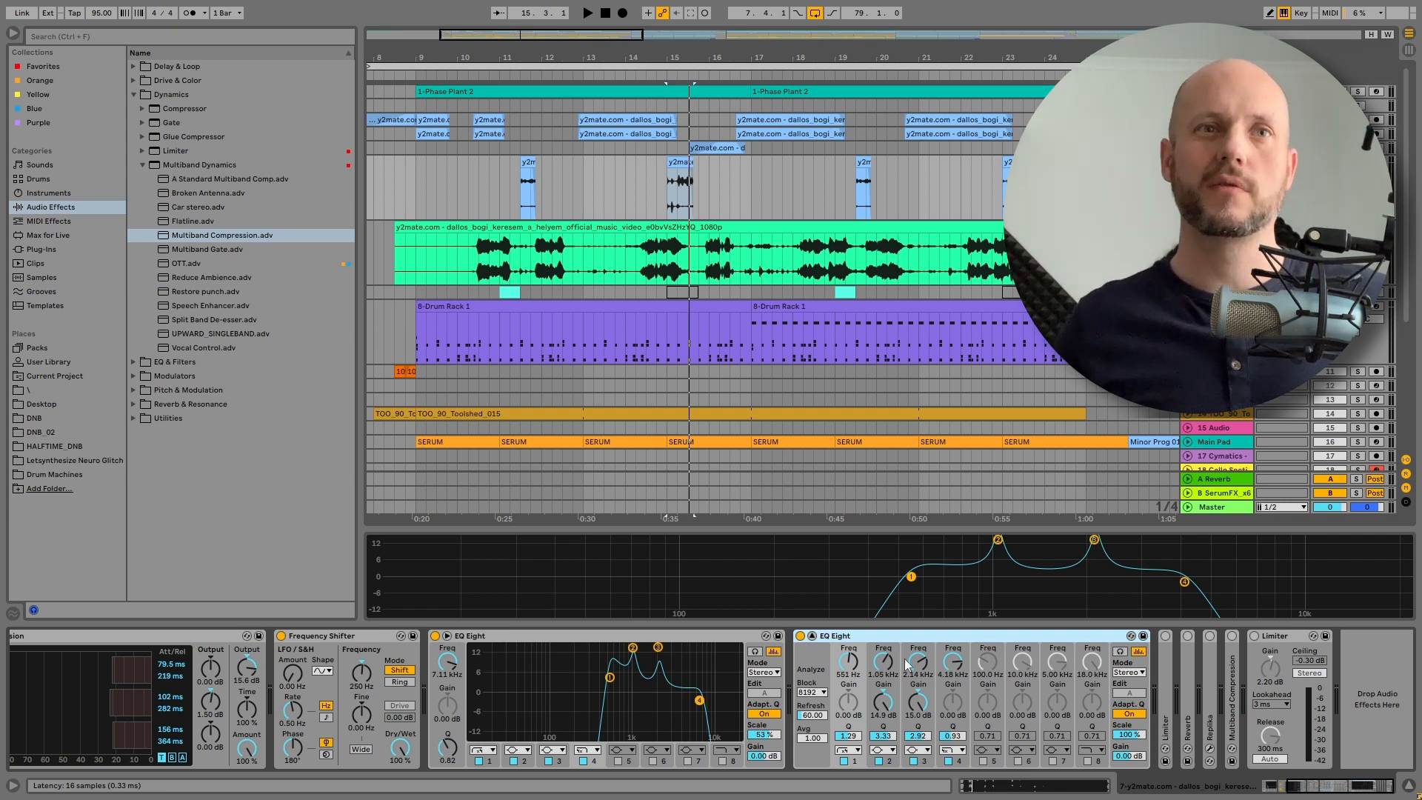
click(588, 14)
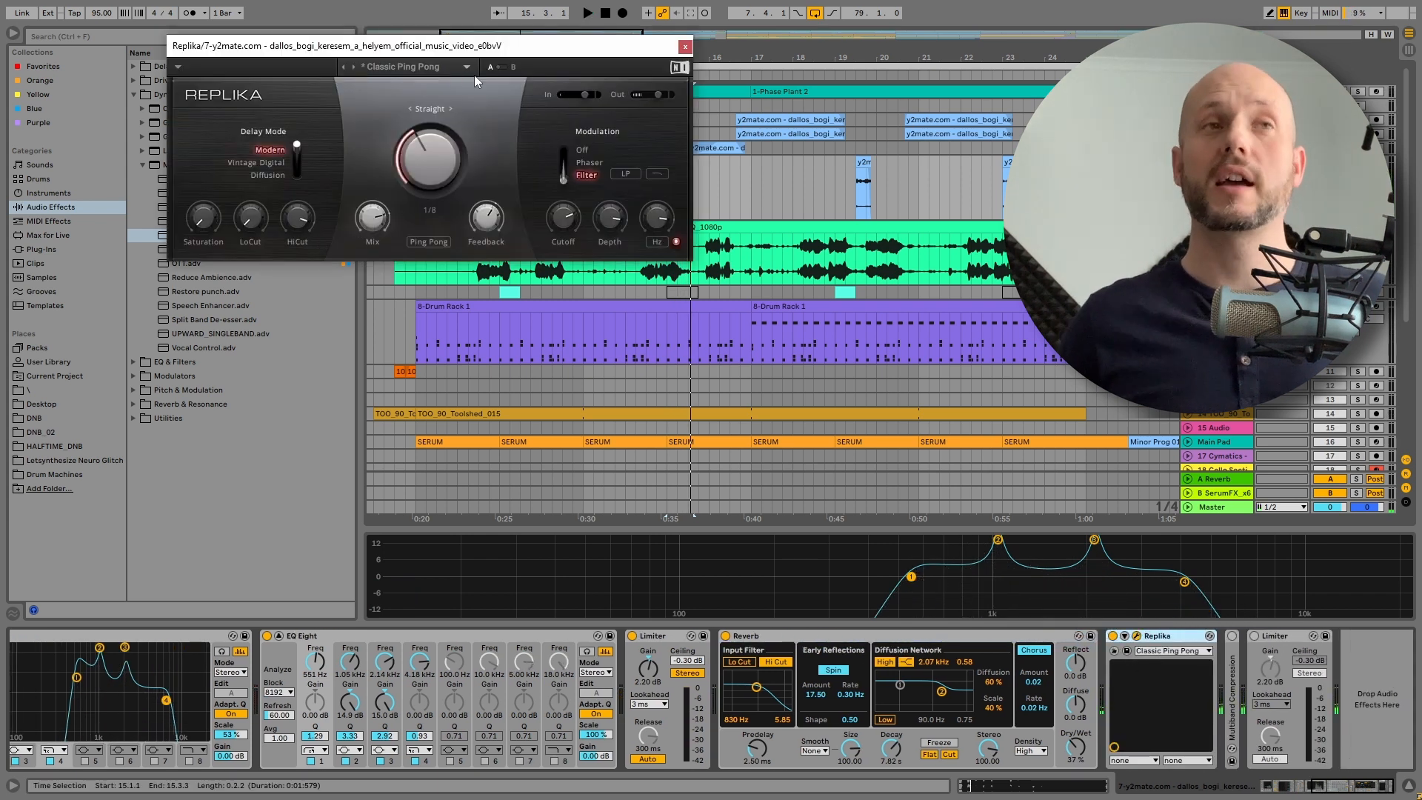
Step: Centre the Replika window to inspect Classic Ping Pong, then close it
drag(427, 46, 462, 209)
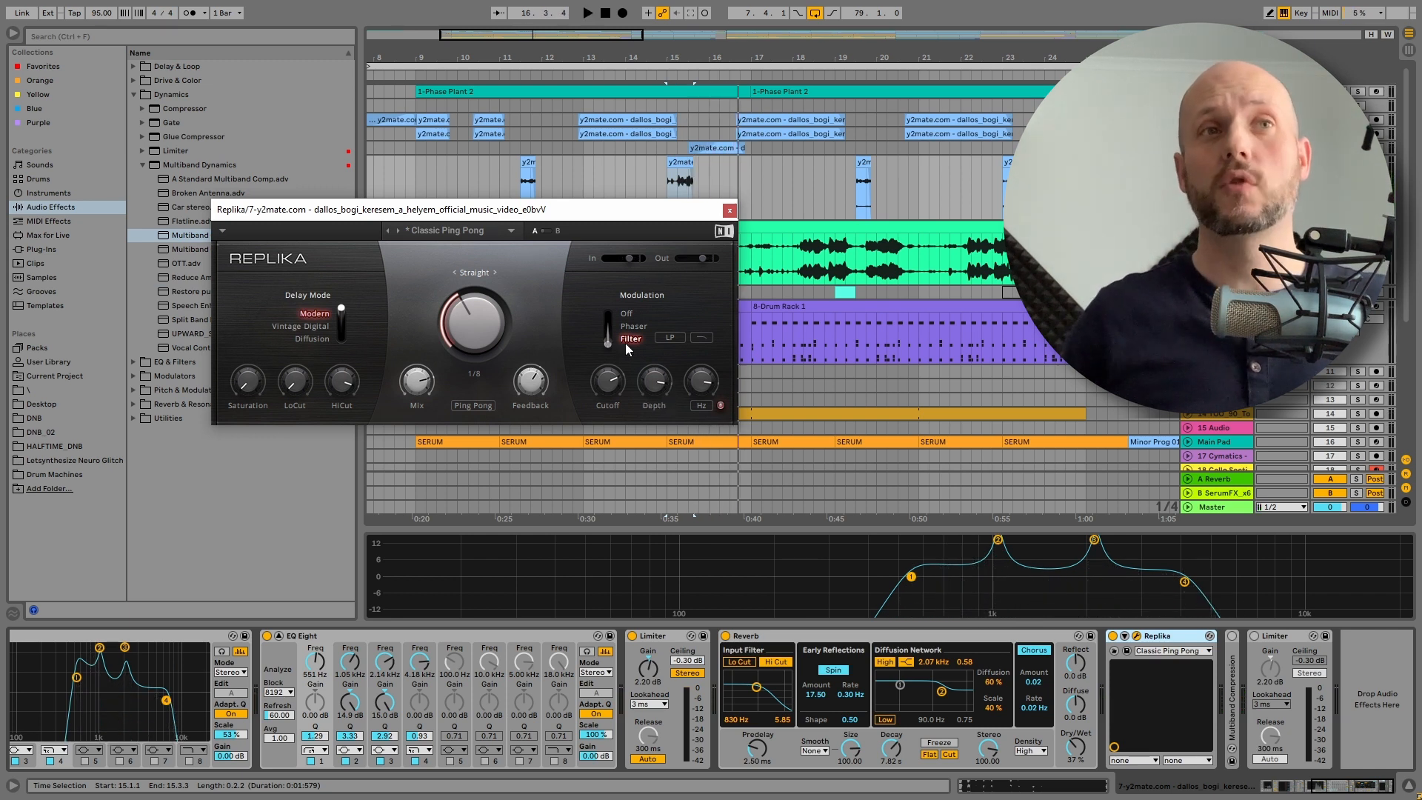
mouse_move(370, 378)
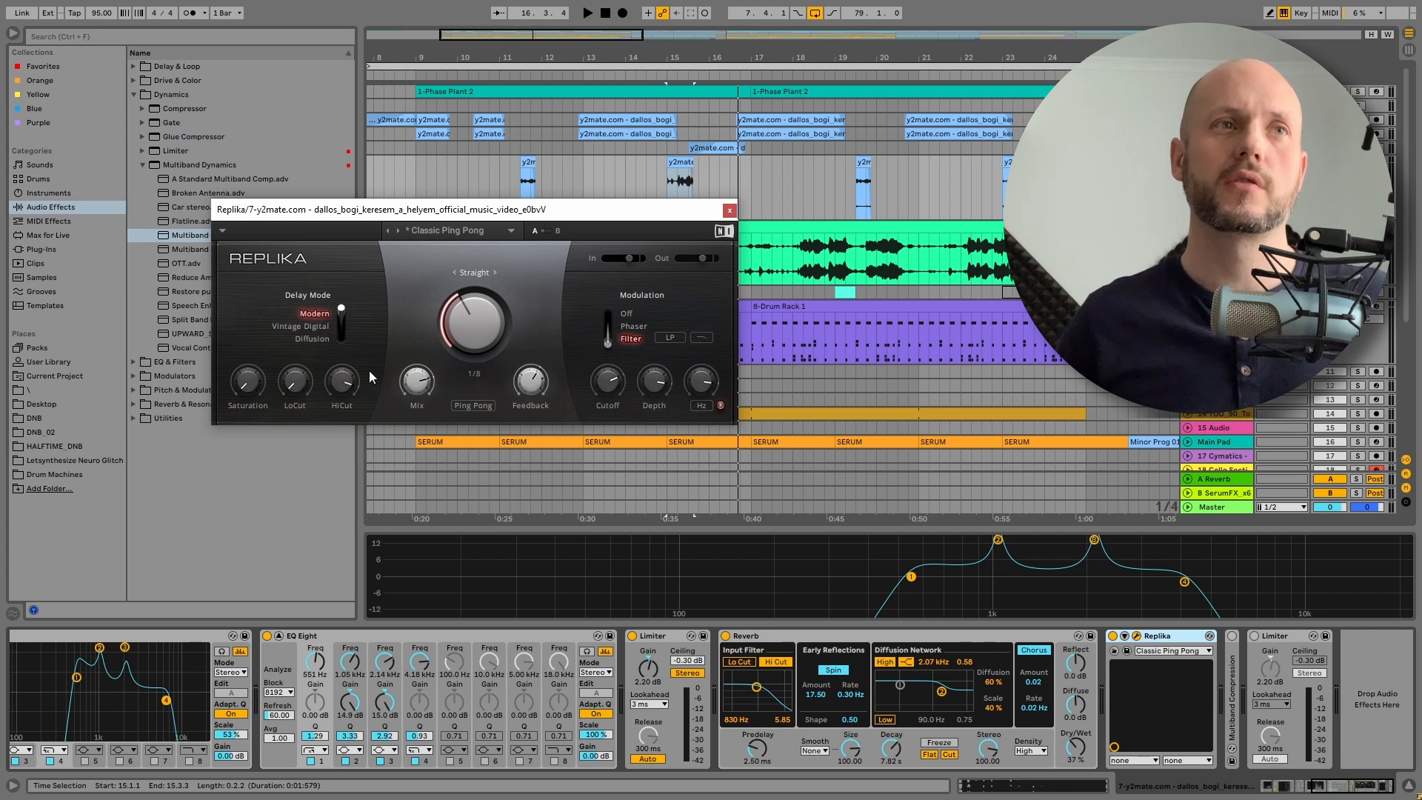
click(731, 208)
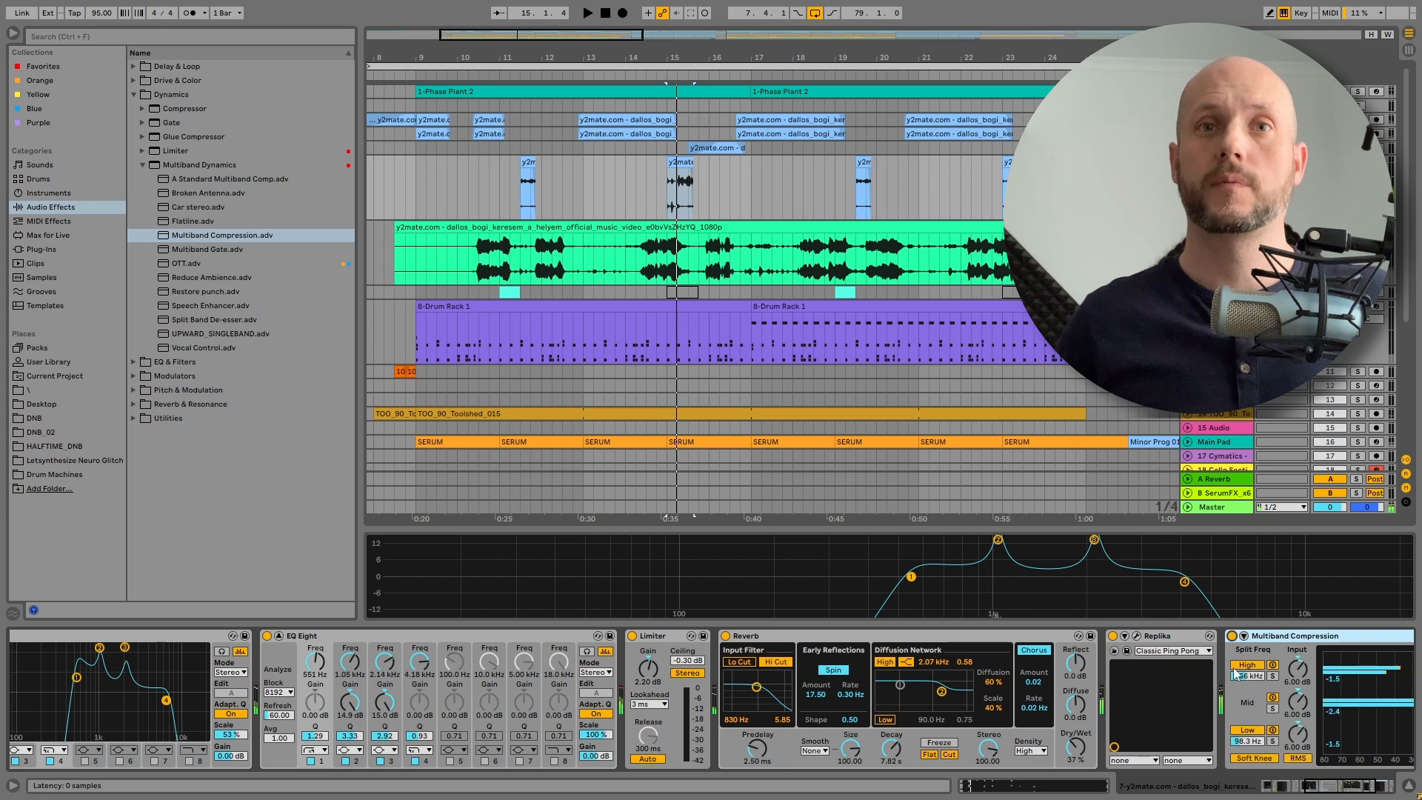
Step: Reveal the post-Replika Multiband Compression's output and amount settings and the Limiter
scroll(right, 3)
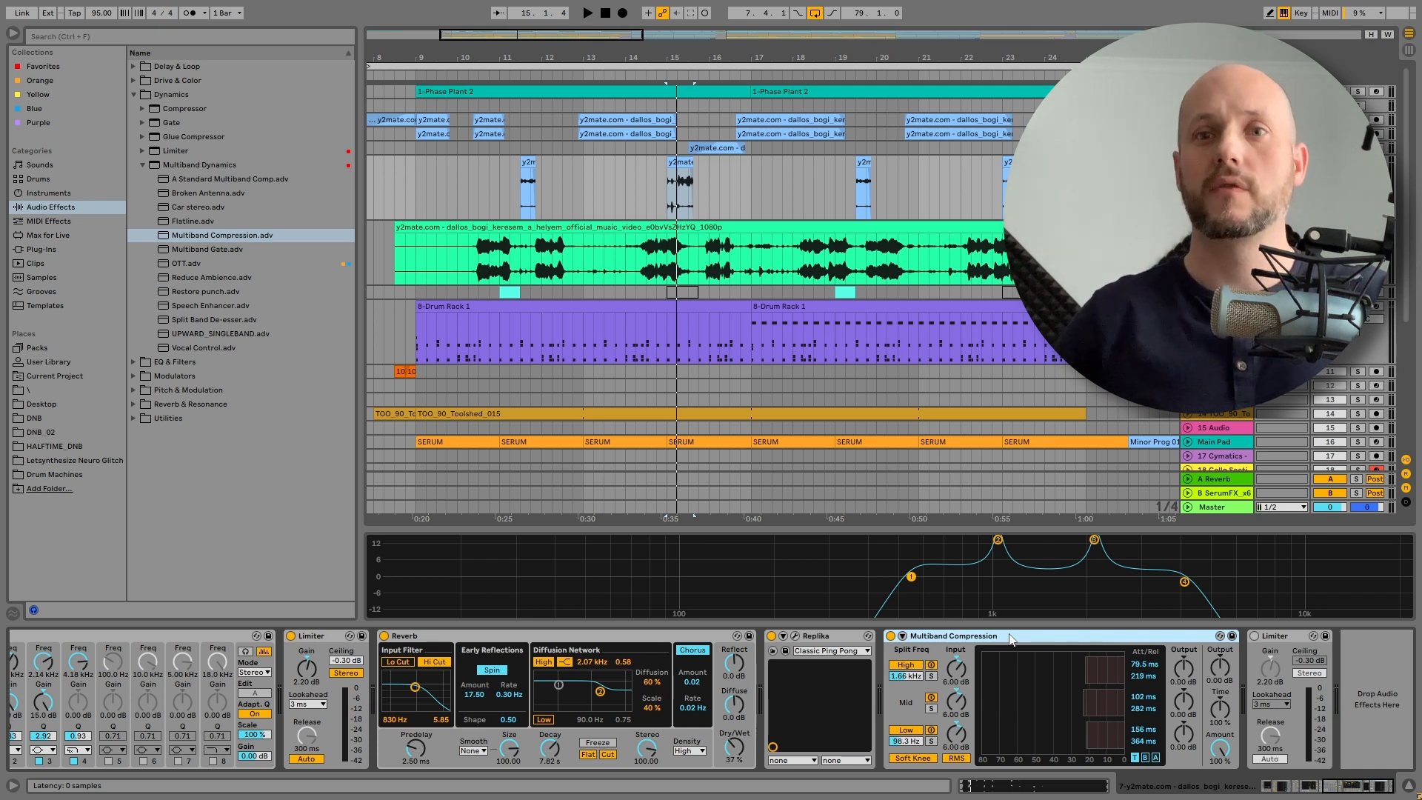
click(588, 13)
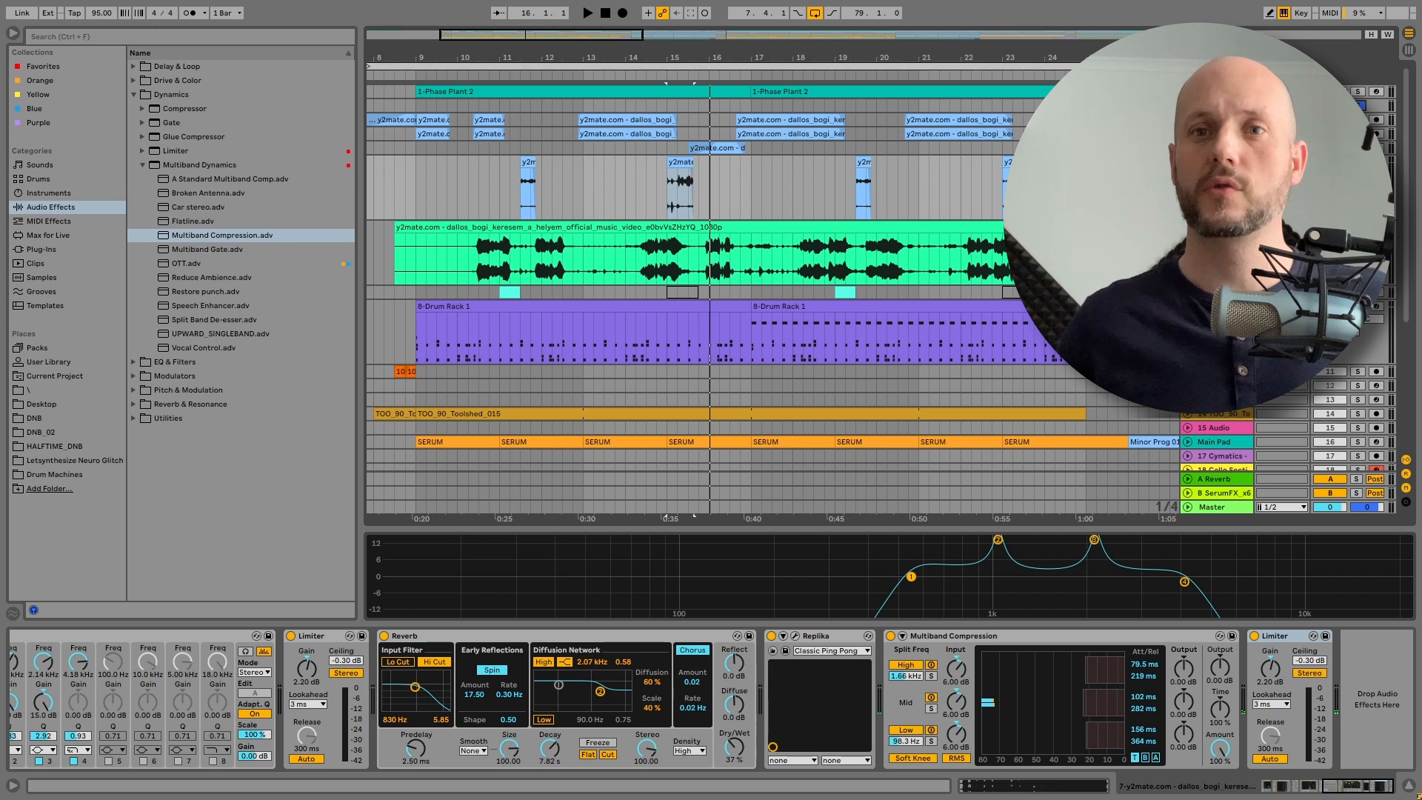
mouse_move(22, 330)
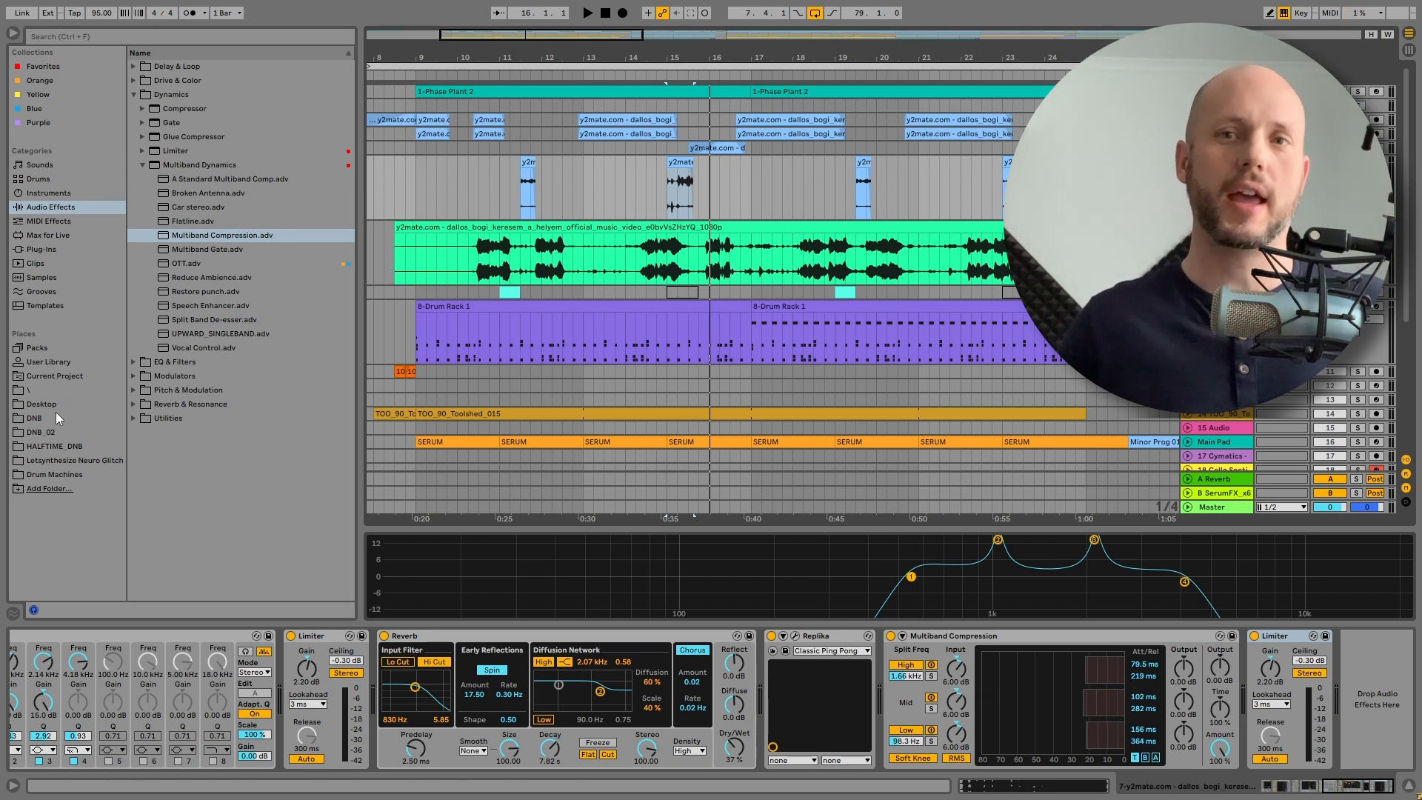
mouse_move(54, 415)
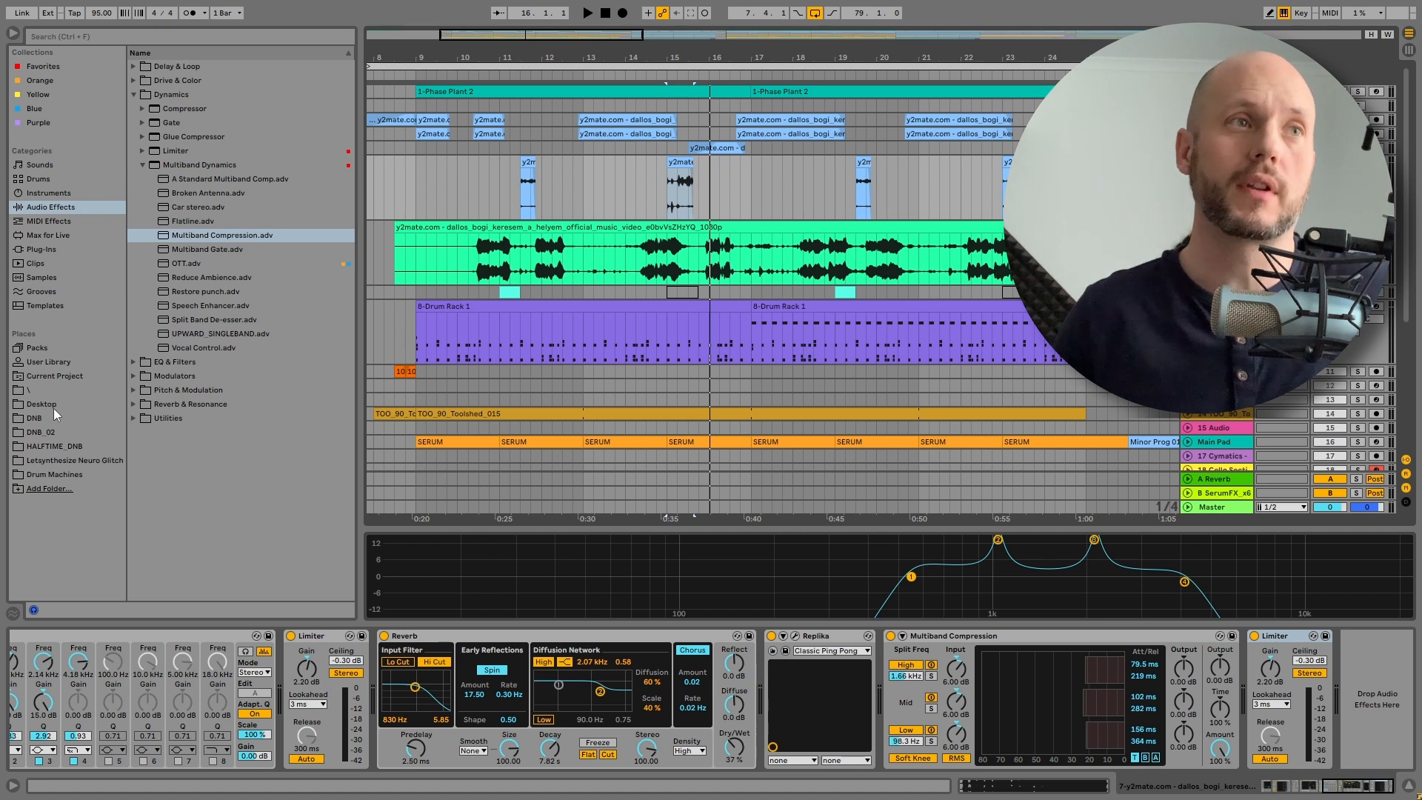
Step: Place ESW Lid In A Pan.wav from the sample folder onto track 7 and select it
click(30, 390)
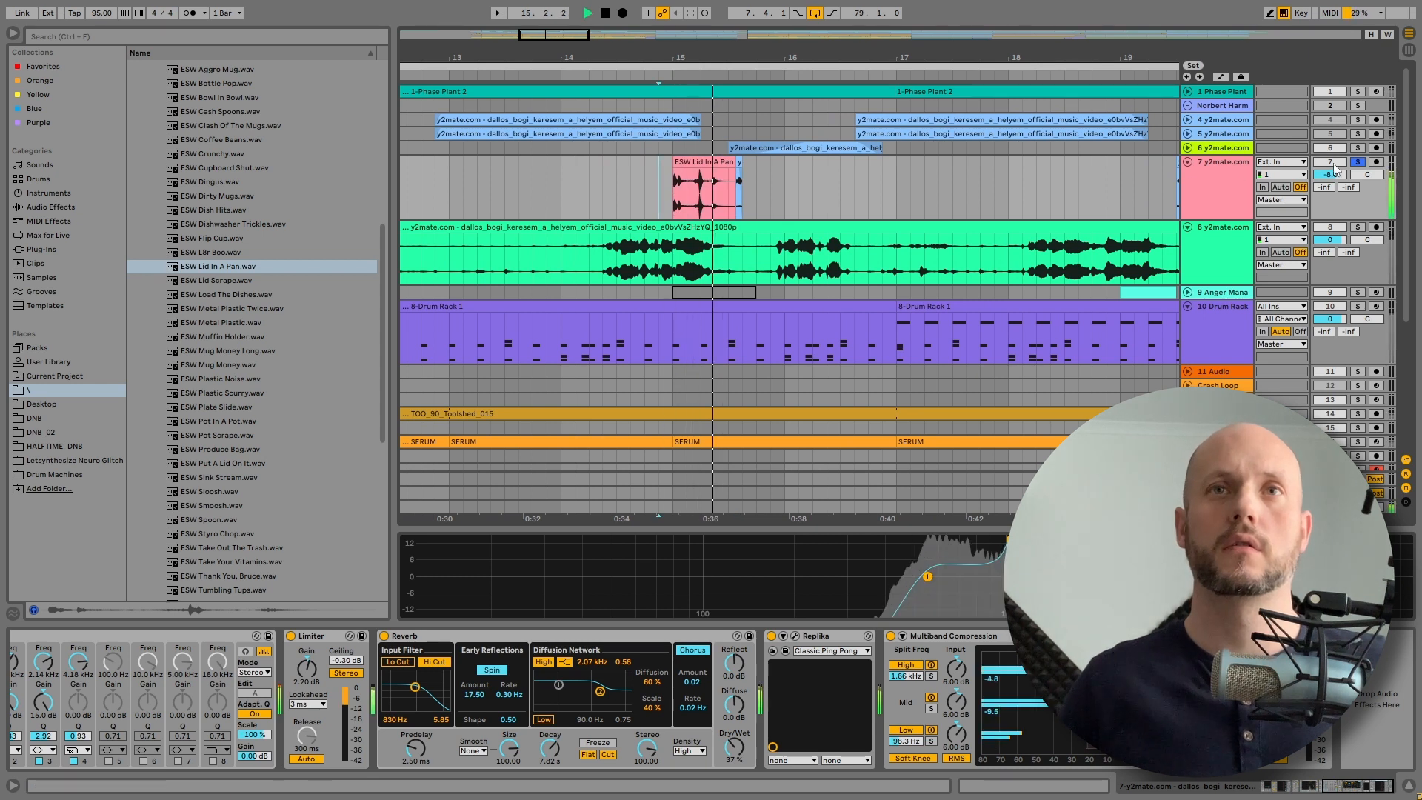
click(703, 176)
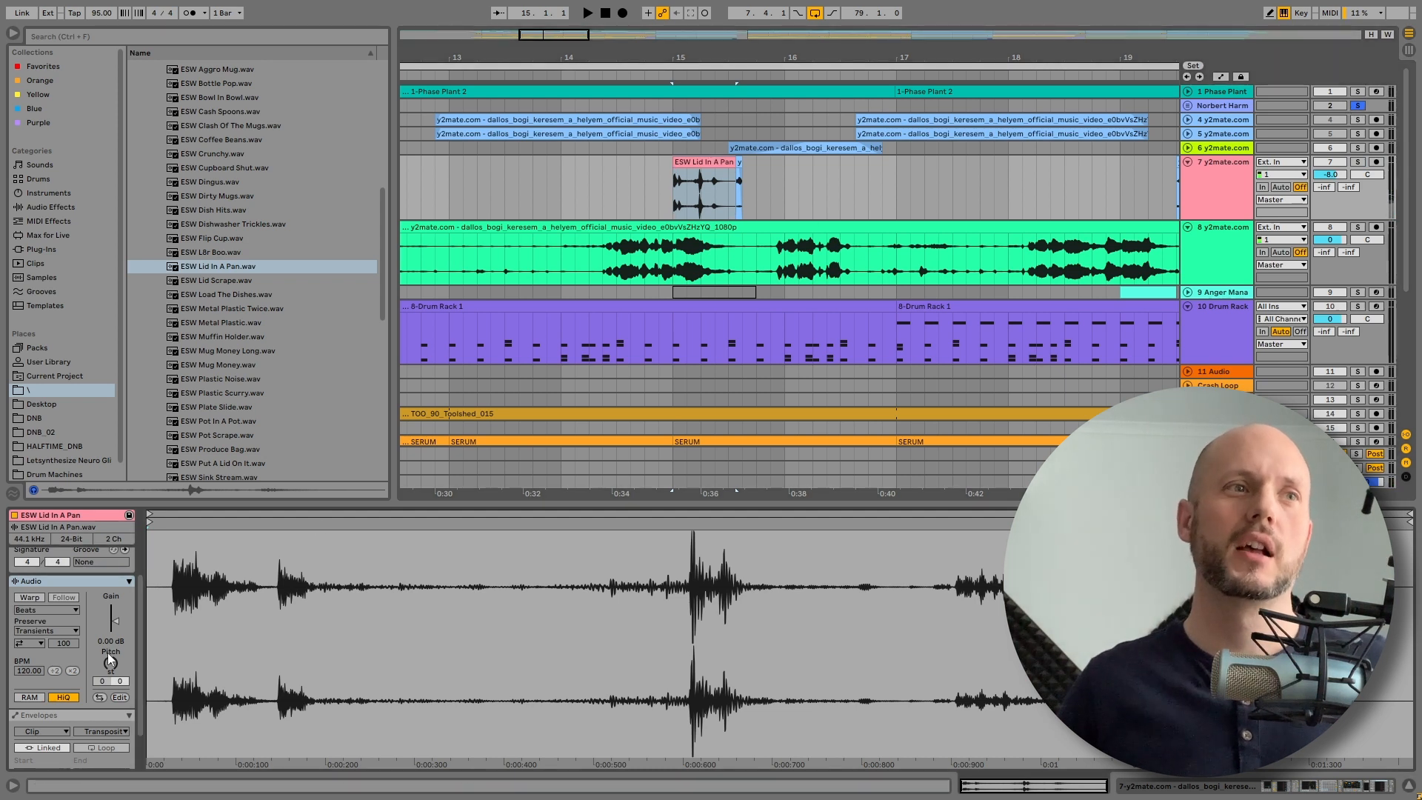
Step: Switch back from the clip's sample view to the track's effect chain
click(29, 597)
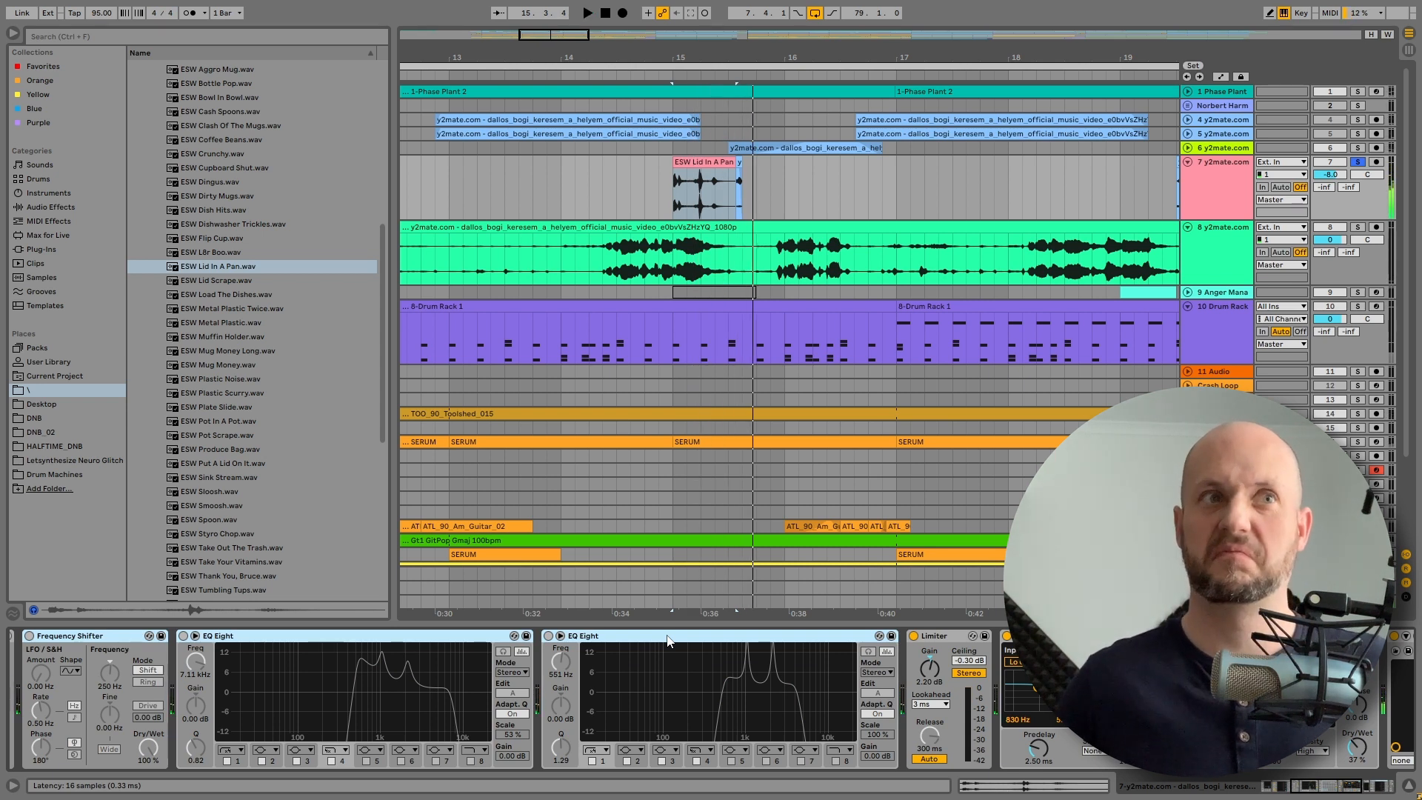
Step: Set the insert marker near bar 8 and audition the Lid In A Pan clip through the effects
click(587, 13)
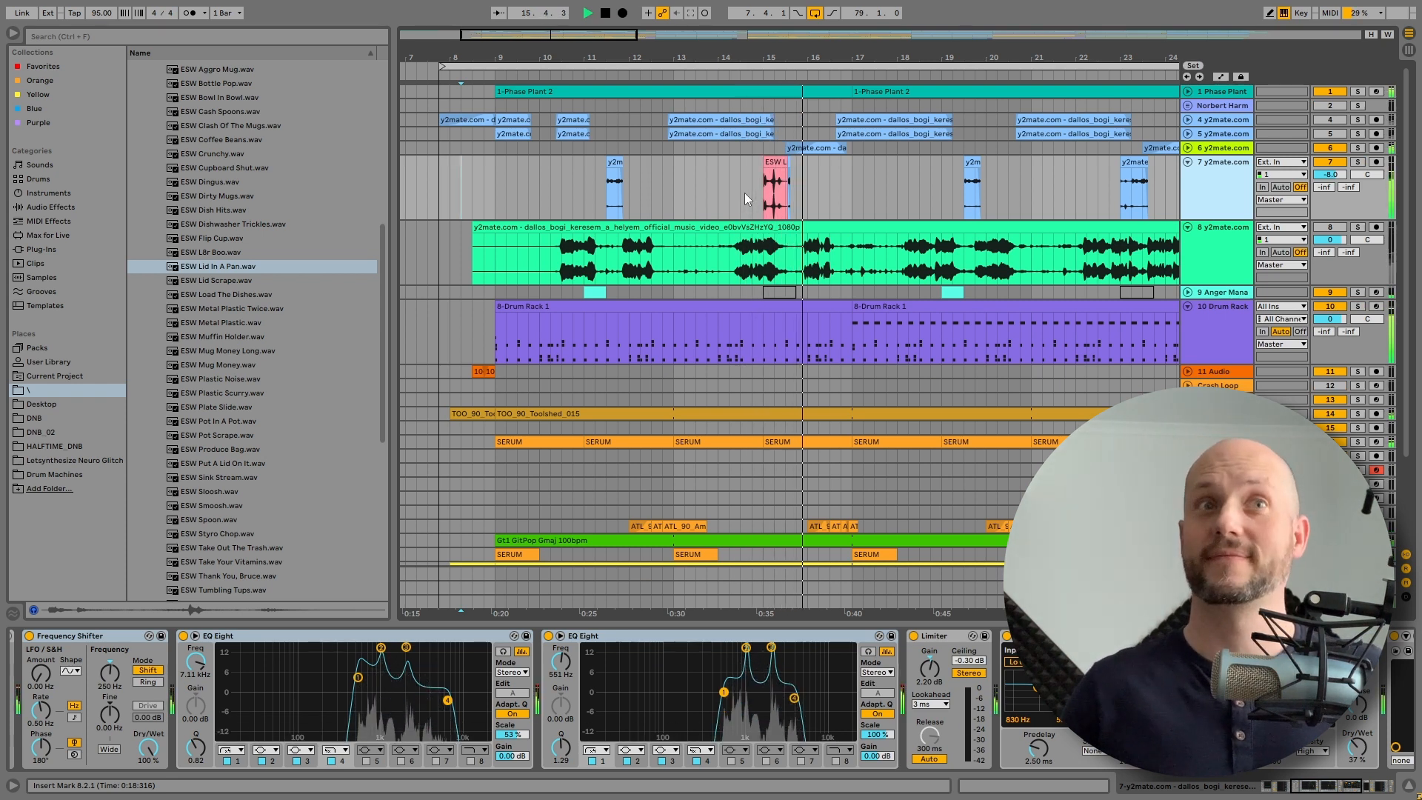
click(586, 13)
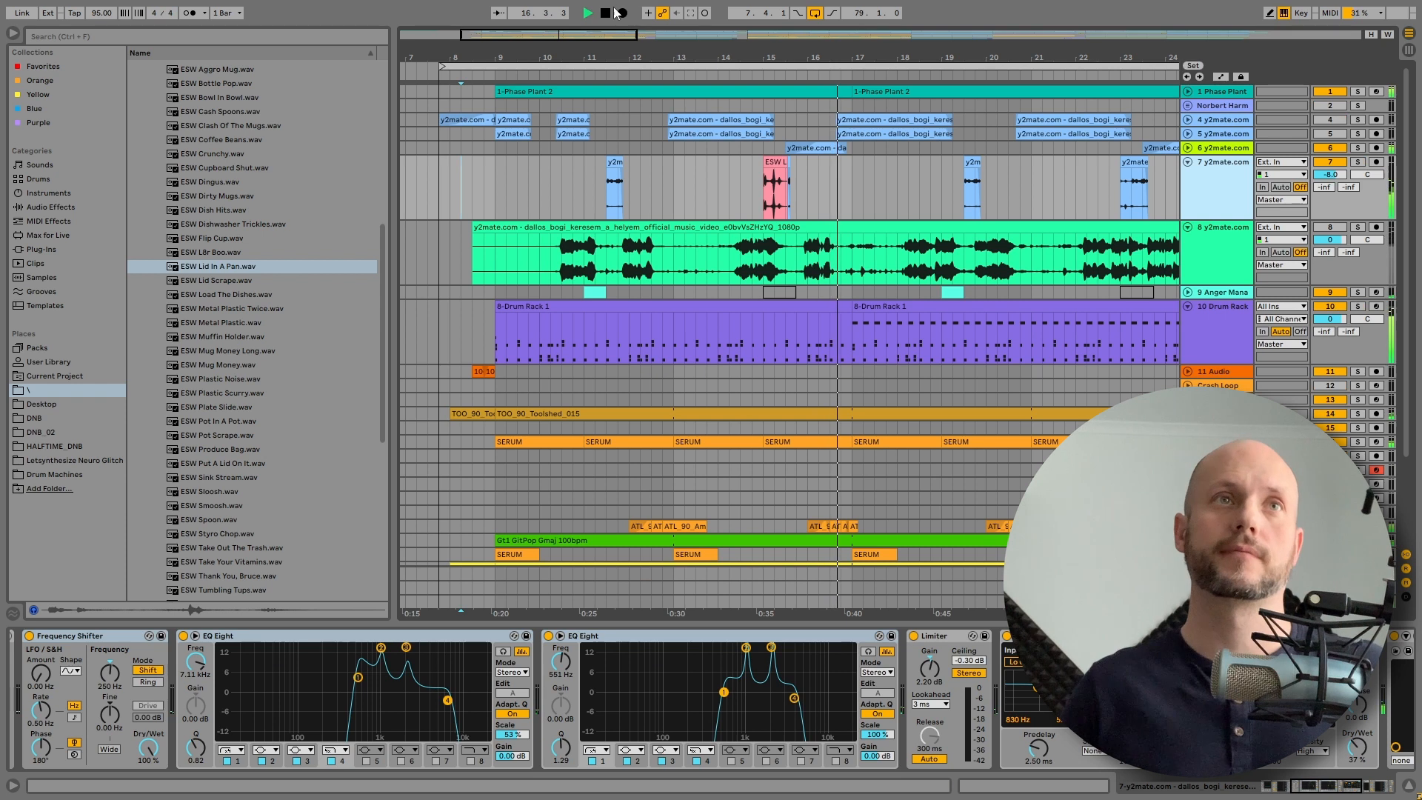
click(586, 13)
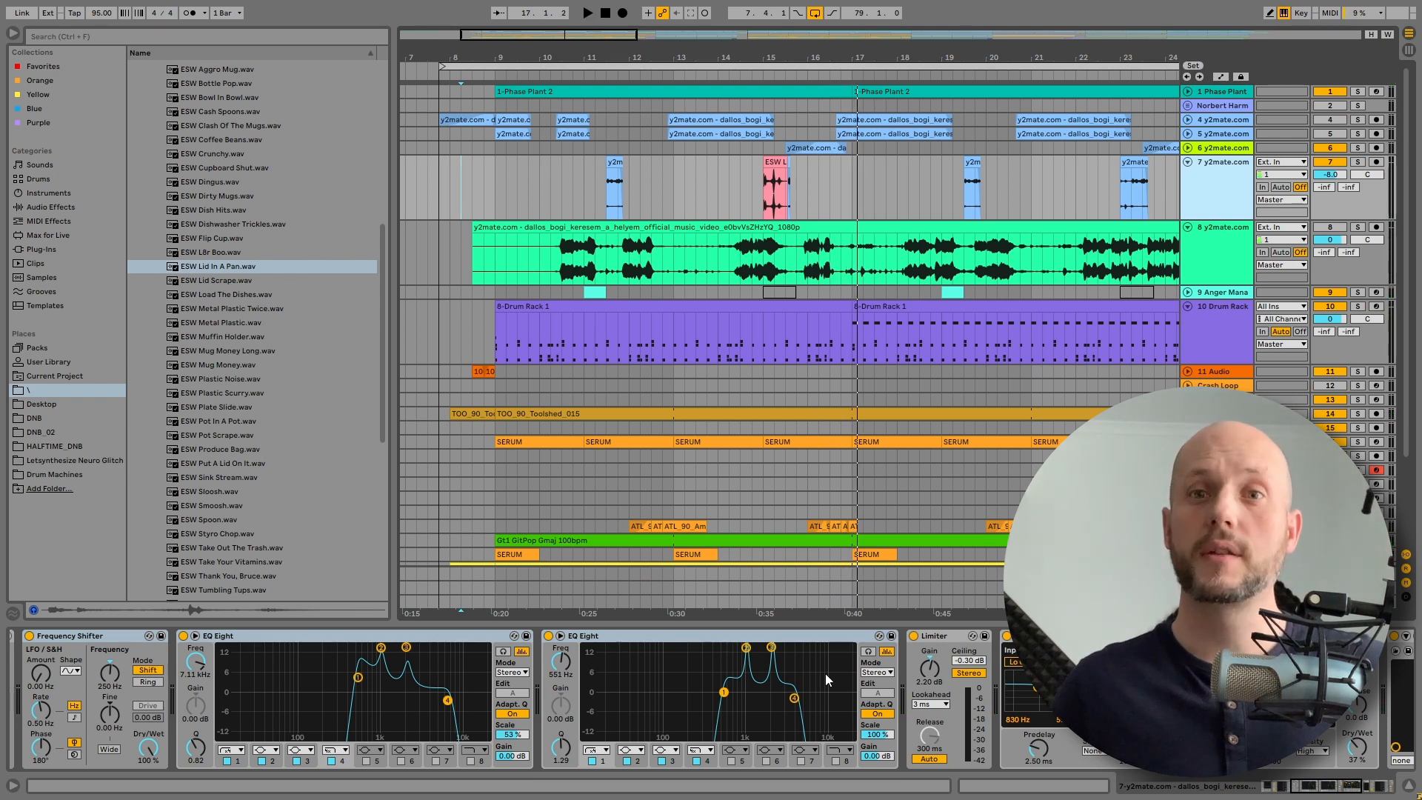